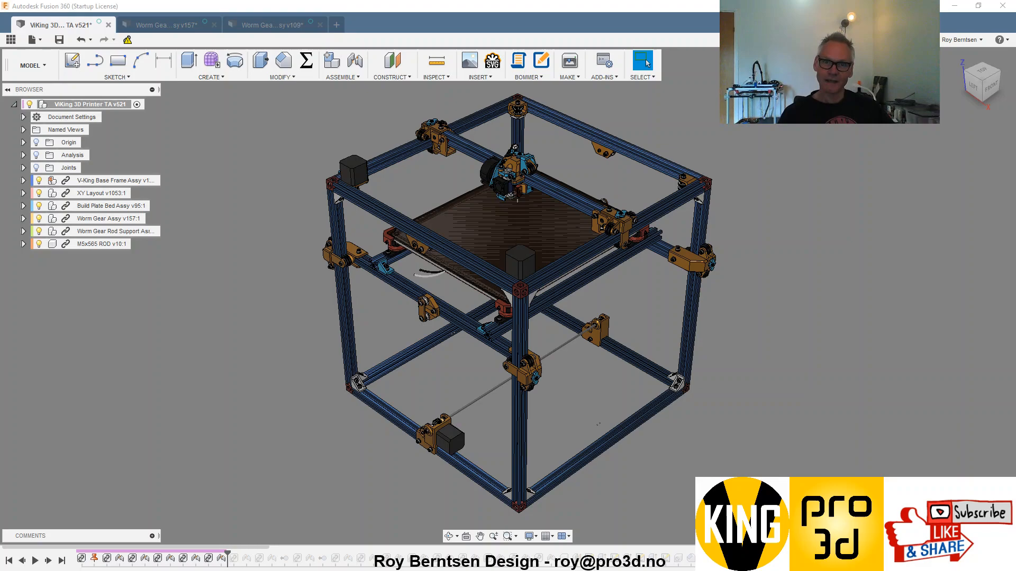
mouse_move(279, 419)
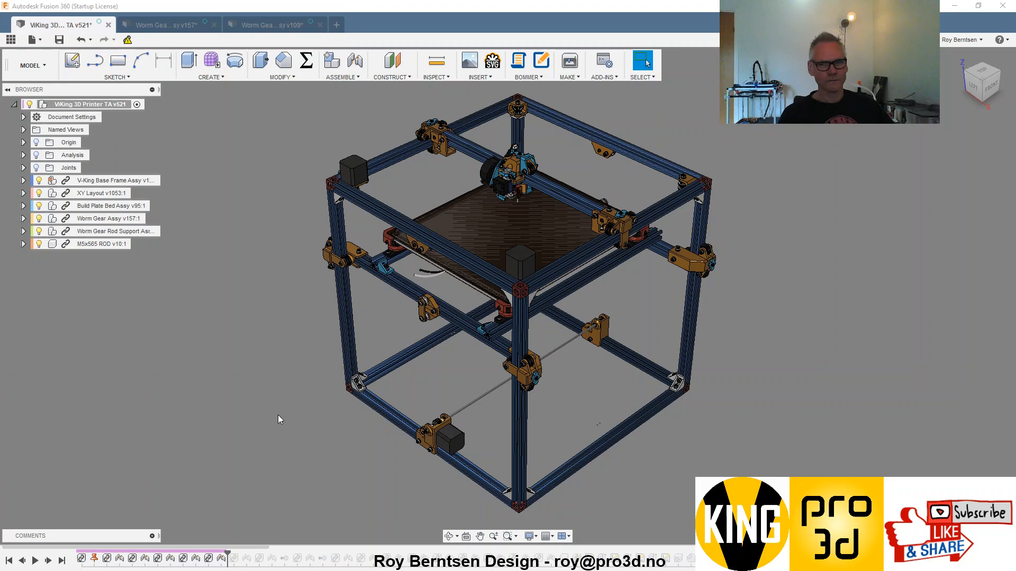
mouse_move(299, 365)
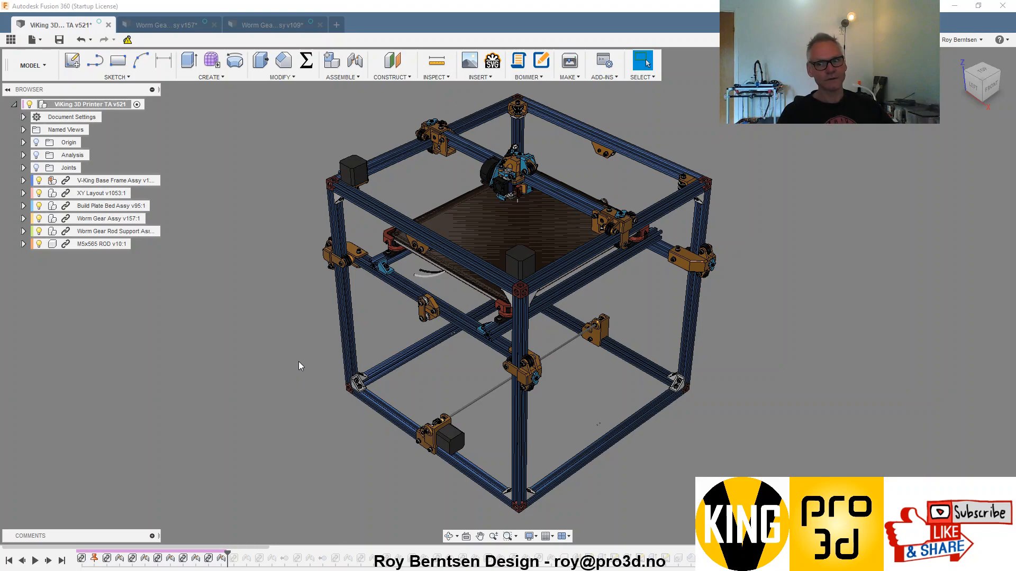
mouse_move(292, 356)
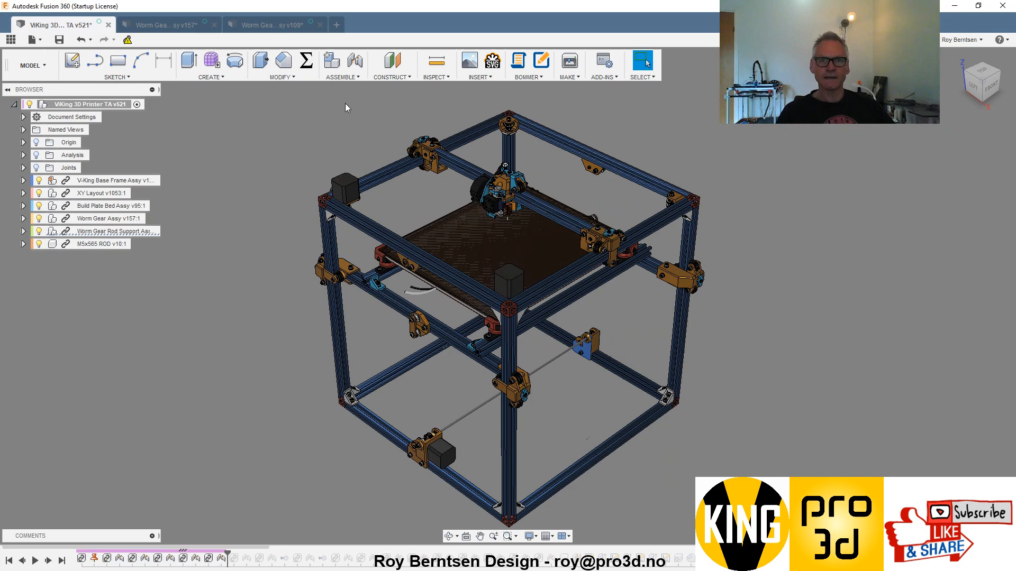
Switch to the Worm Gear Assy document showing the exploded assembly in the Animation workspace.
left_click(165, 24)
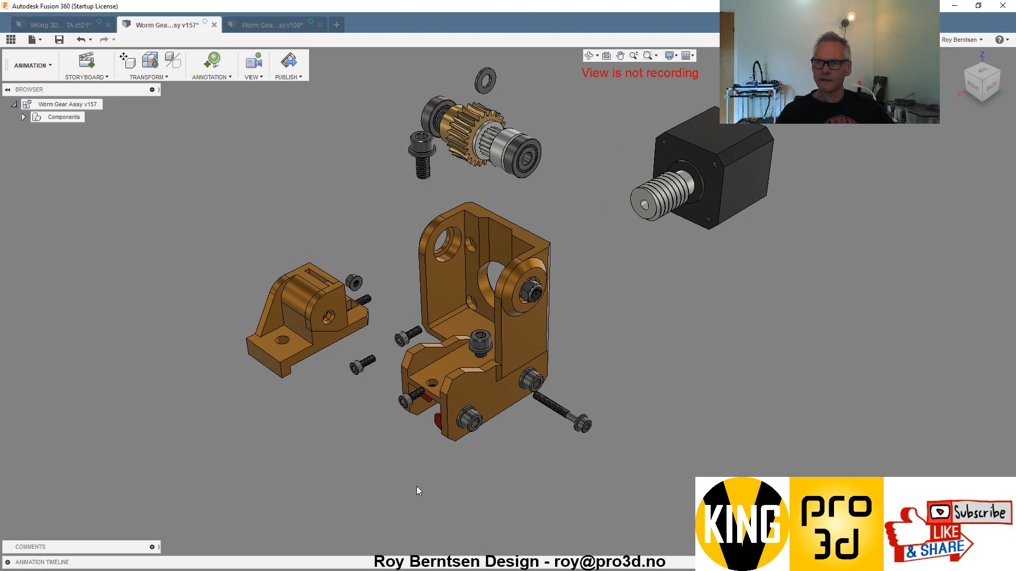
mouse_move(437, 516)
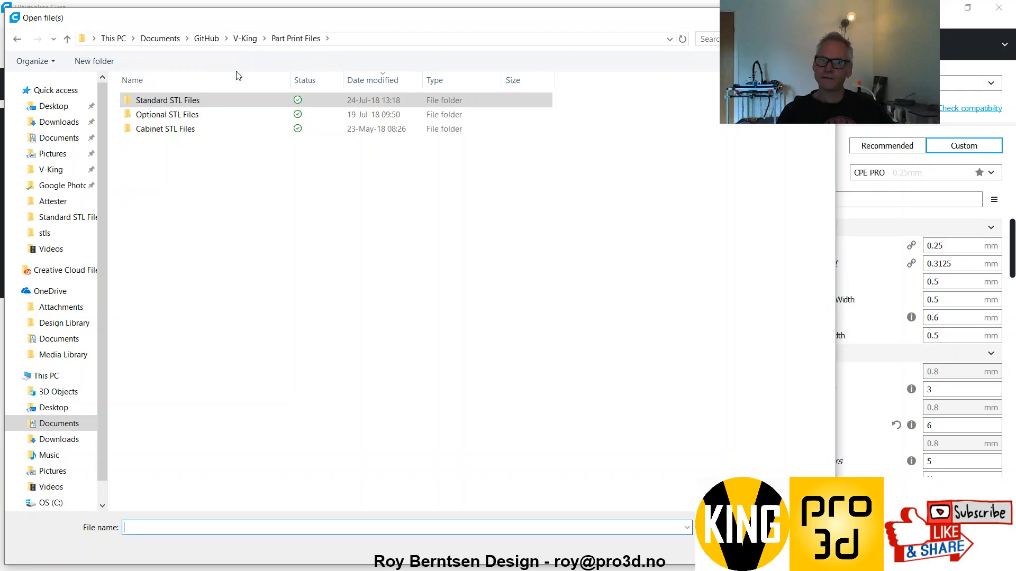
Load the worm gear bracket and belt anchor STLs from the Standard STL Files folder and slice them.
double_click(170, 99)
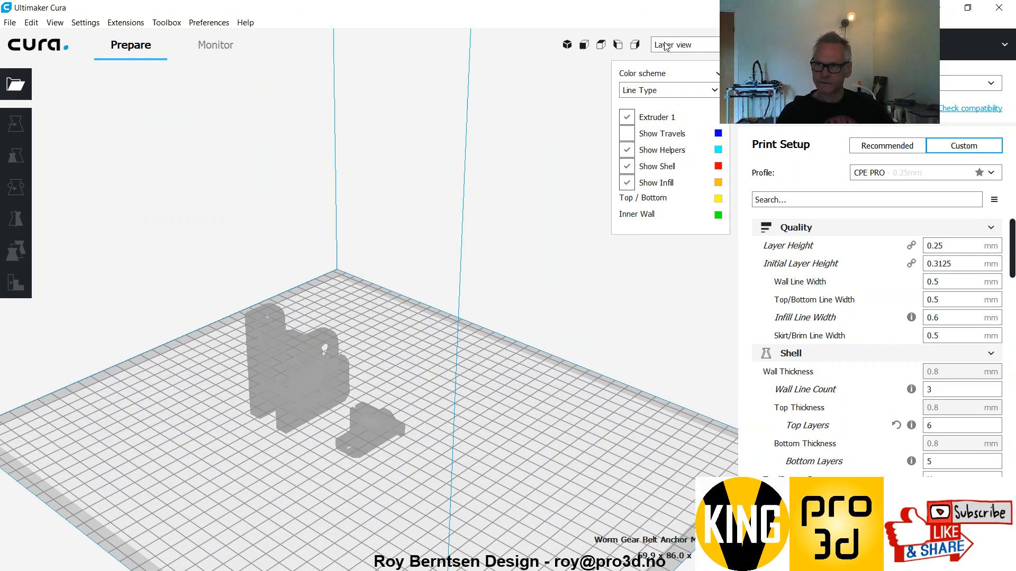
left_click(16, 188)
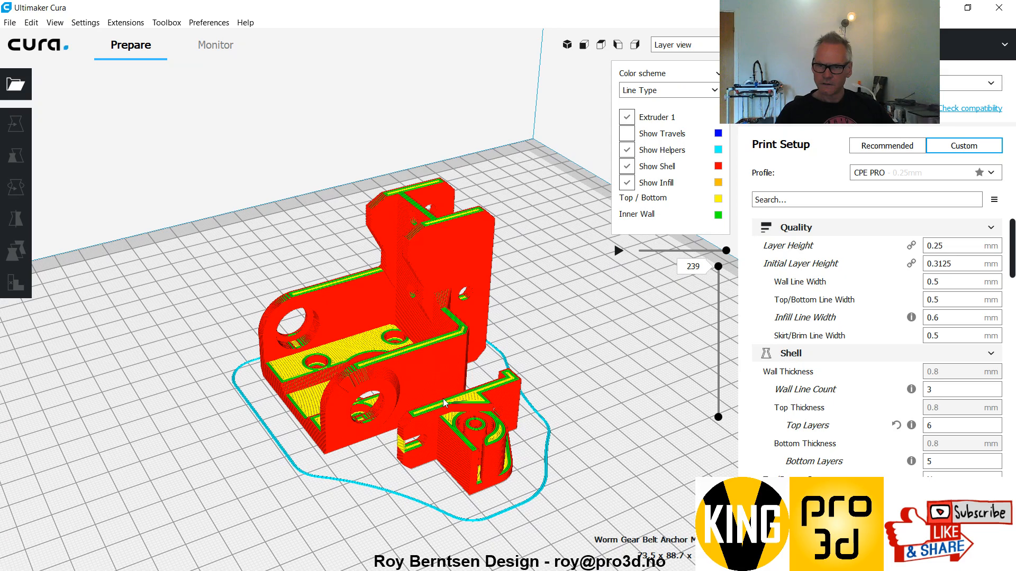
Zoom into the layer preview of the two sliced worm gear parts.
scroll("up", 3)
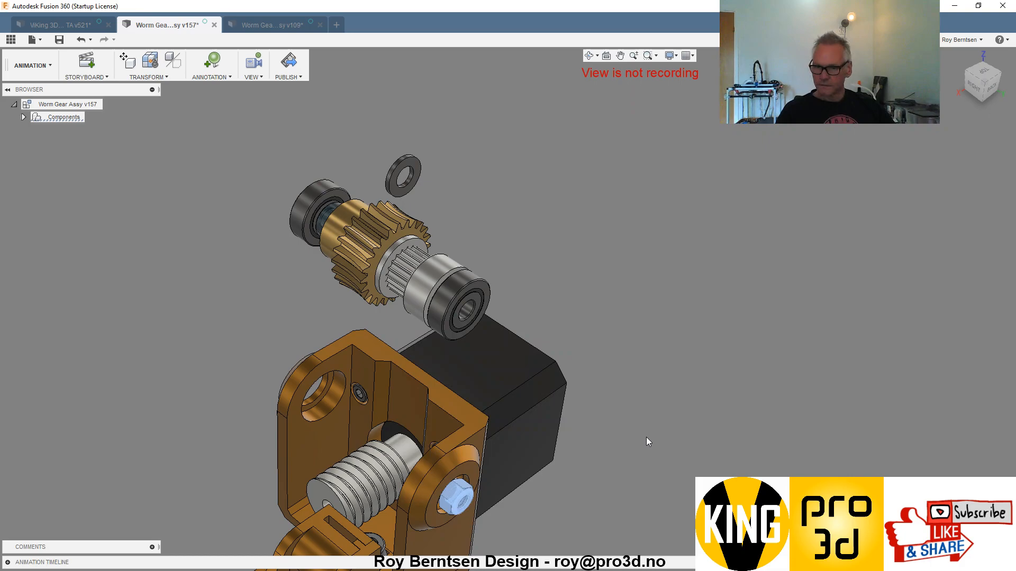
Select a worm gear component to reposition in the animation storyboard.
left_click(127, 60)
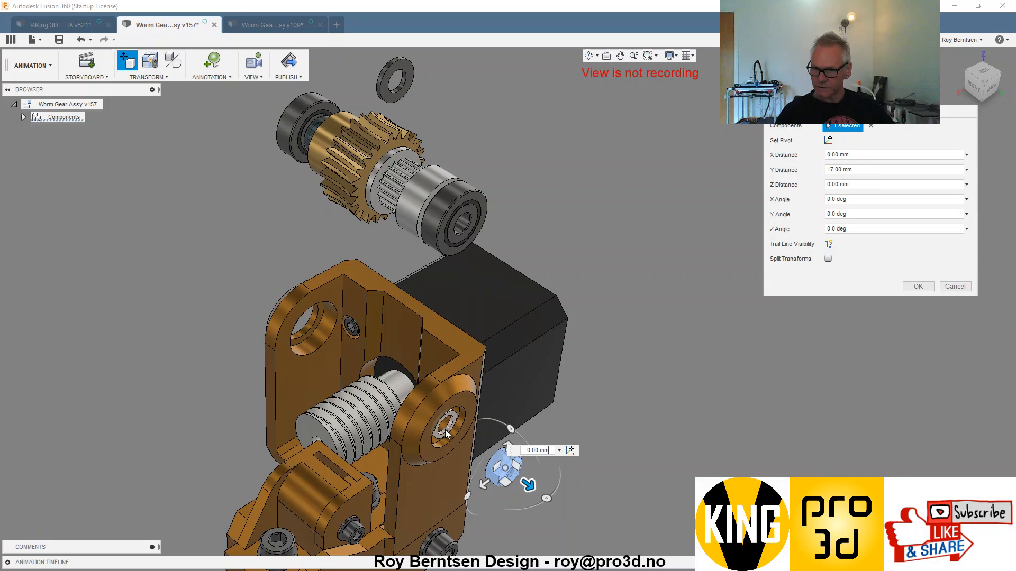
Confirm the 17 mm Y move bringing the gear and bearing stack above the bracket.
left_click(918, 287)
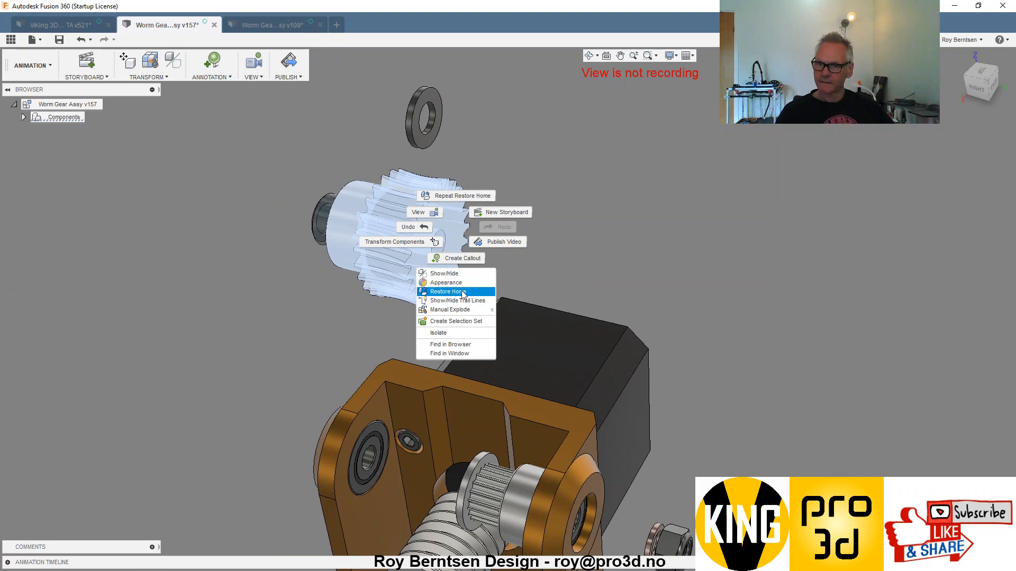
Restore Home so all worm gear components return to their assembled positions.
left_click(445, 292)
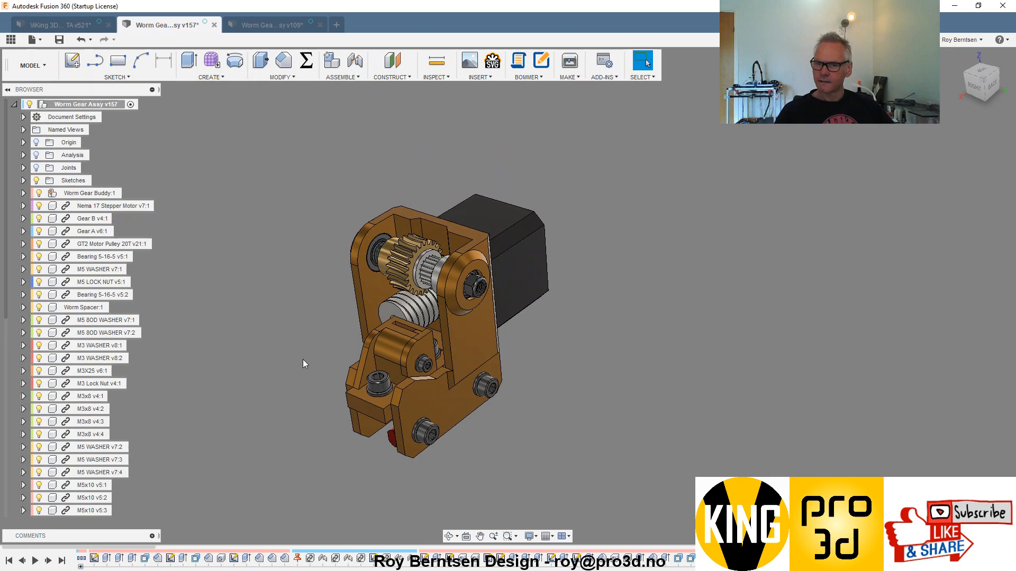
Bring the Ultimaker Cura window with the sliced worm gear parts back into view.
left_click(272, 24)
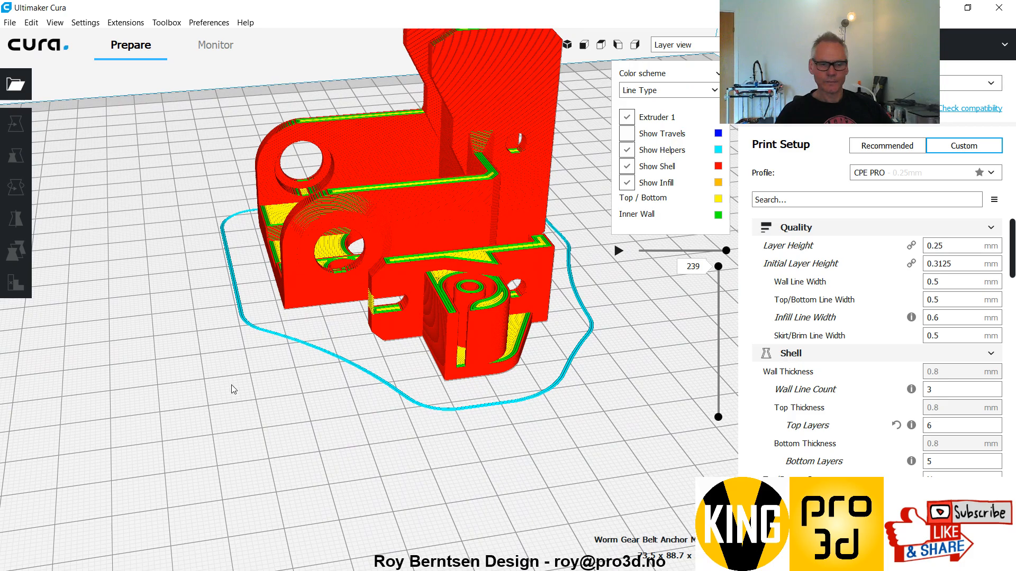
Load the Worm Gear Bracket and Worm Gear Rod Support STL files onto the Cura build plate.
left_click(15, 85)
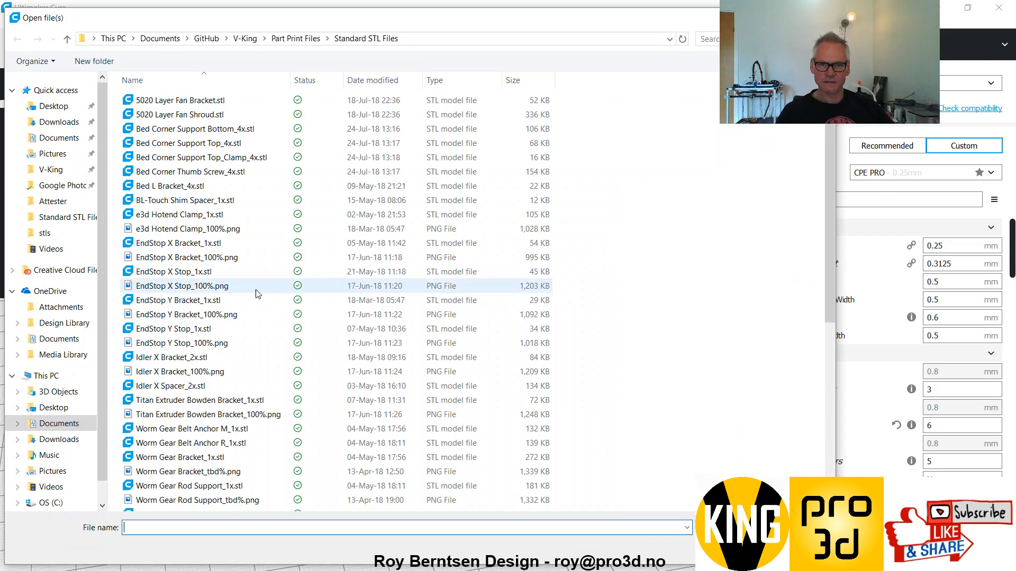
scroll("down", 3)
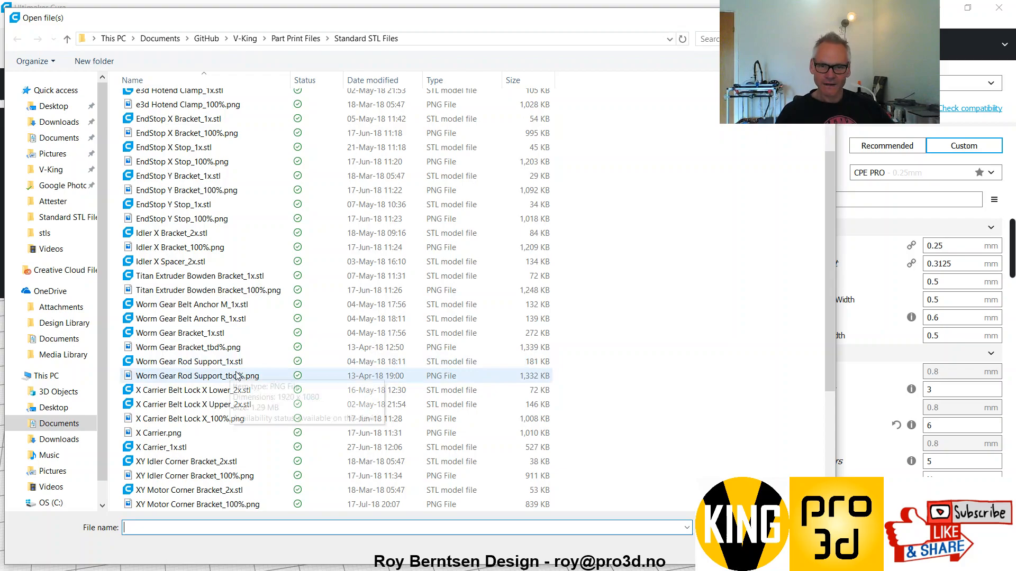
left_click(190, 361)
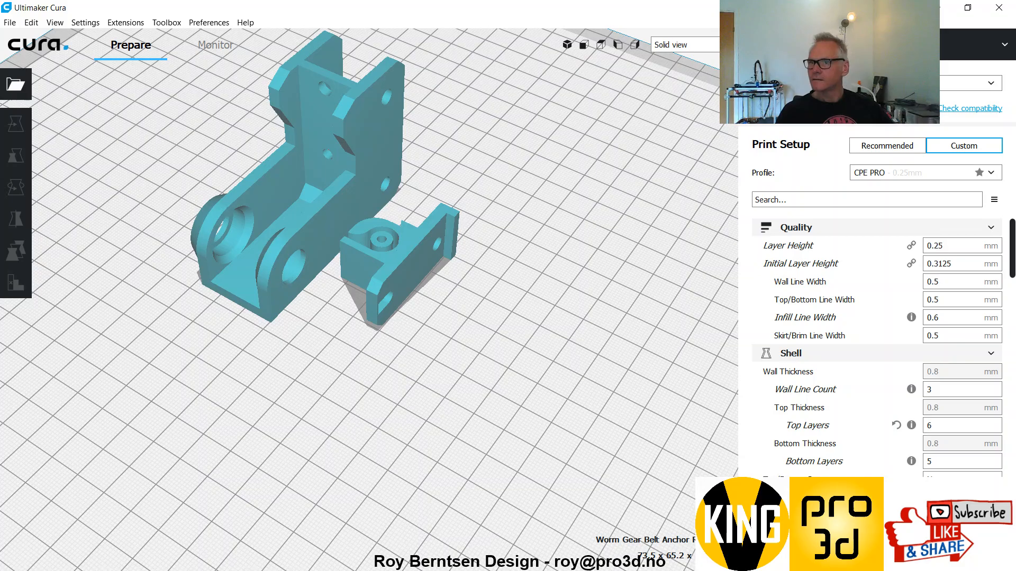
left_click(682, 44)
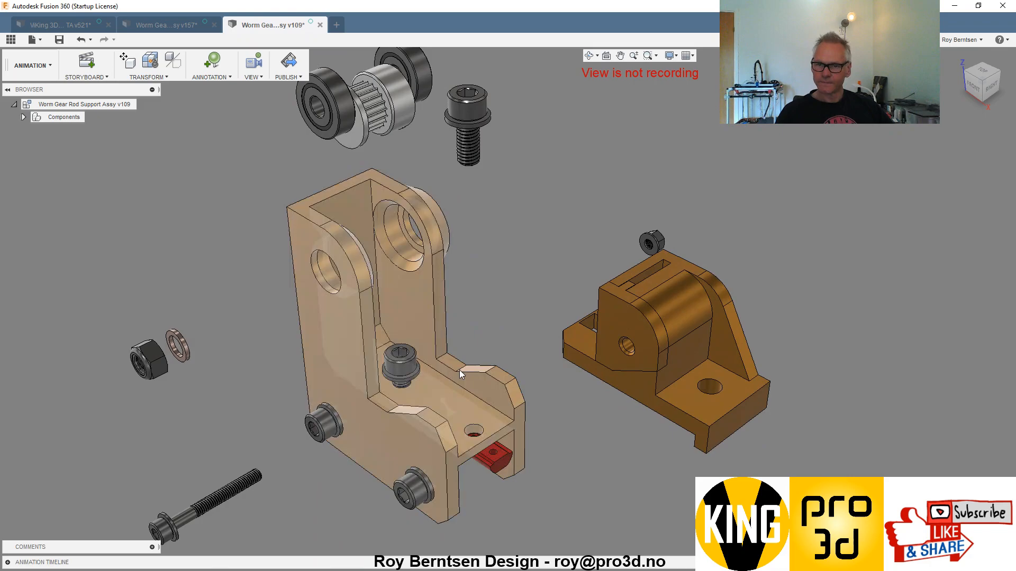
Restore Home on the first exploded rod support part via the marking menu.
right_click(648, 311)
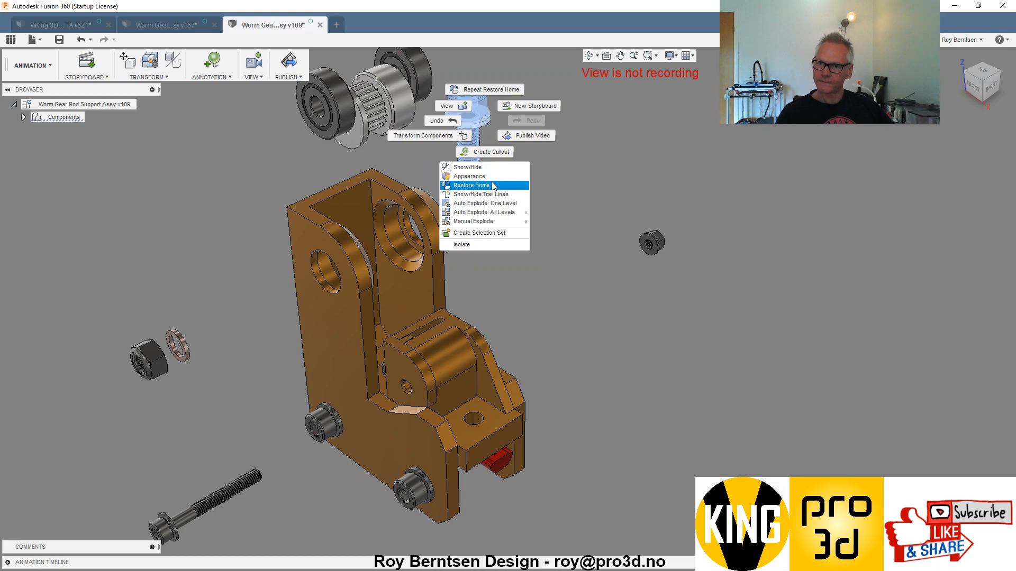
left_click(470, 184)
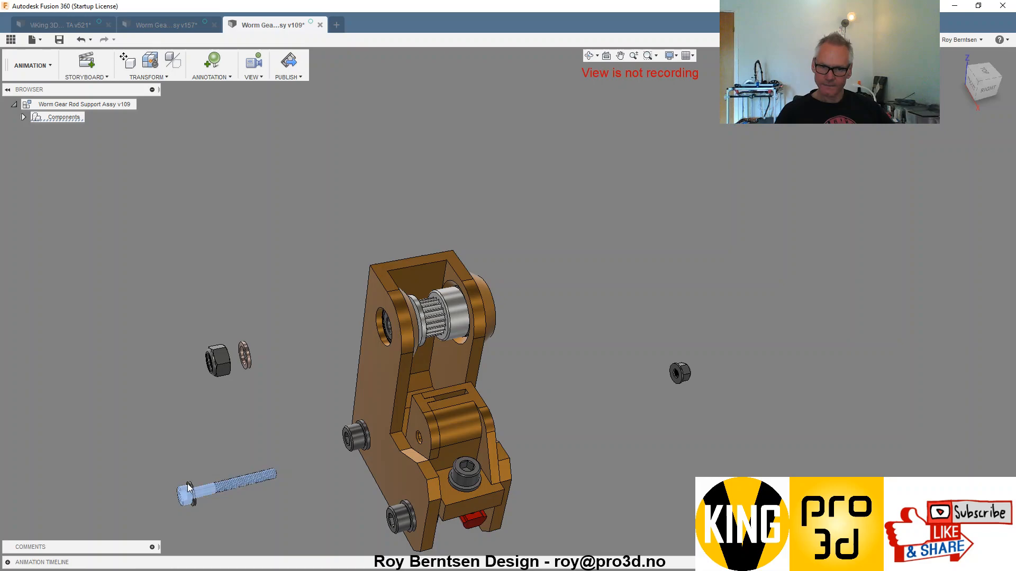
right_click(680, 373)
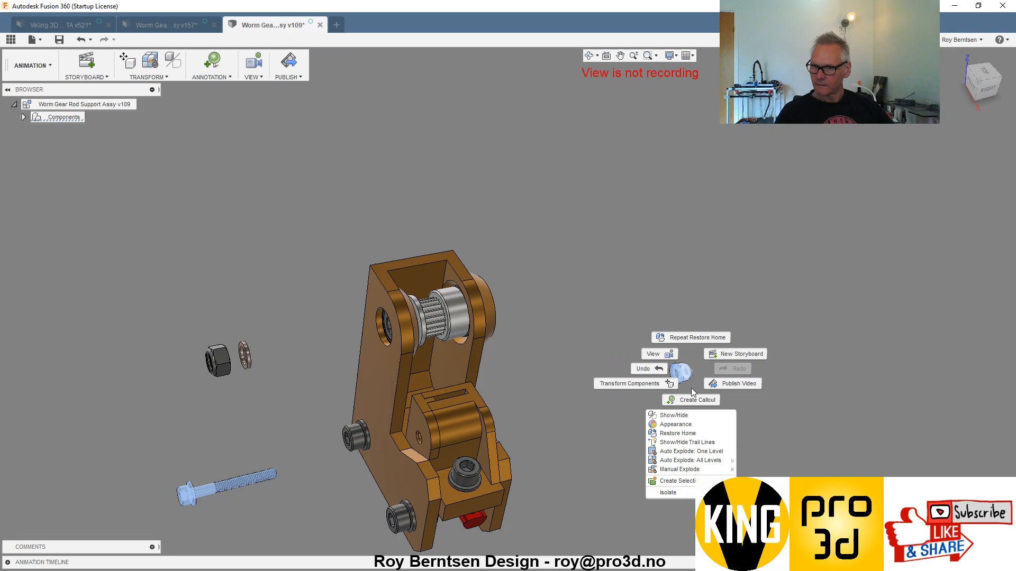
Restore the remaining rod support parts into the bracket and return to the worm gear document.
left_click(677, 433)
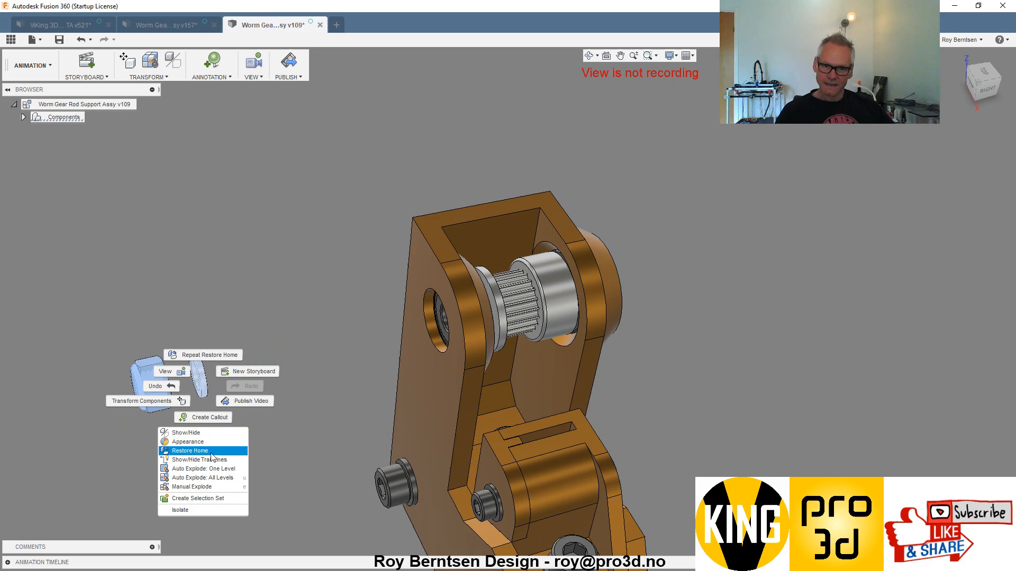
left_click(190, 450)
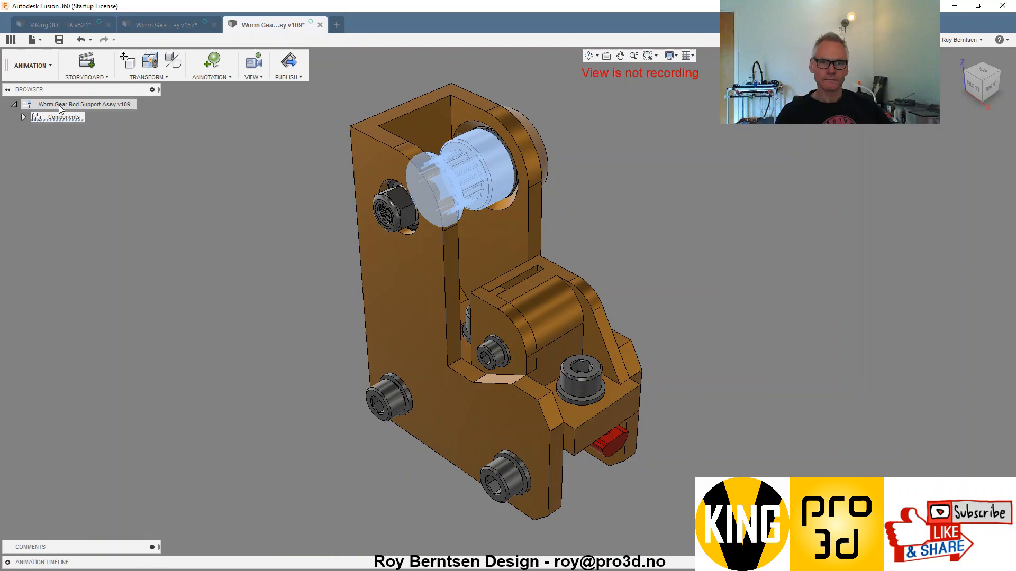
left_click(165, 24)
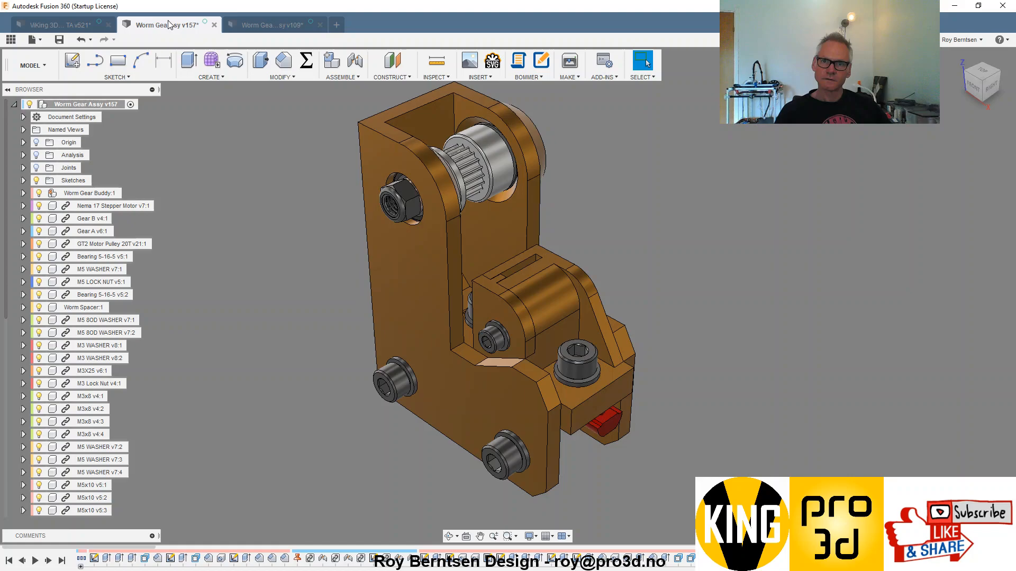
Switch to the VKing 3D Printer TA assembly and view the frame from the side.
left_click(58, 24)
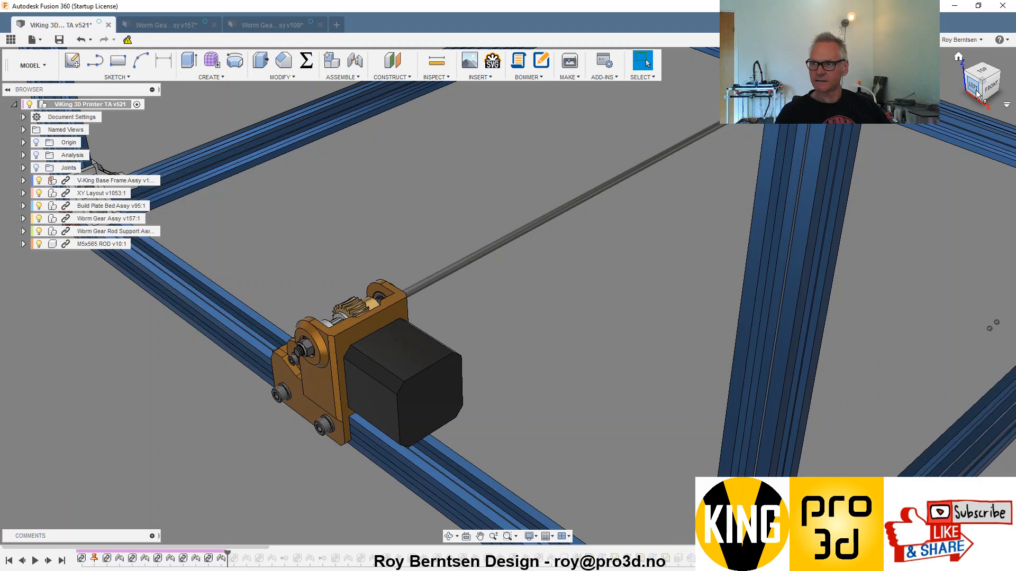
left_click(981, 86)
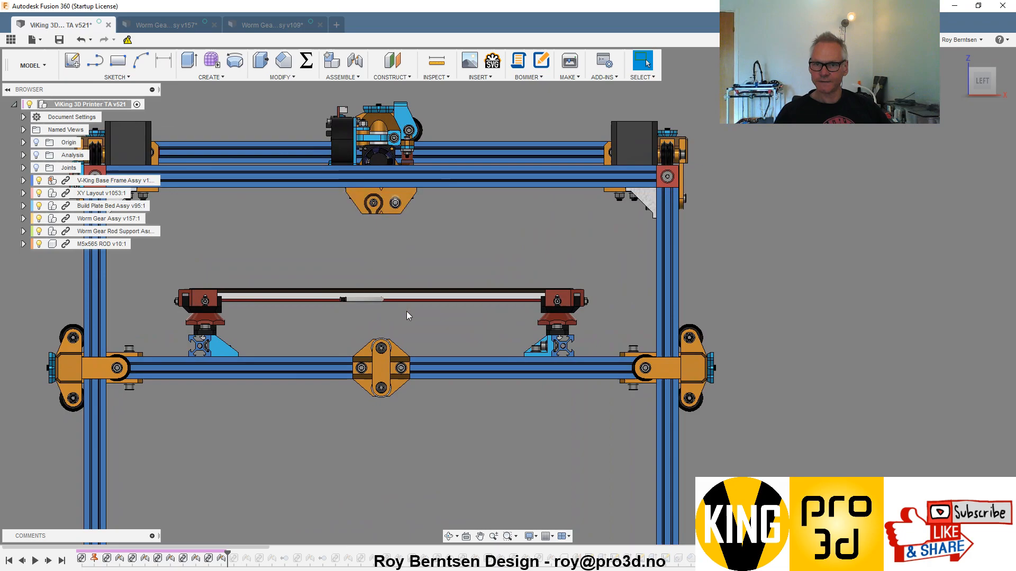